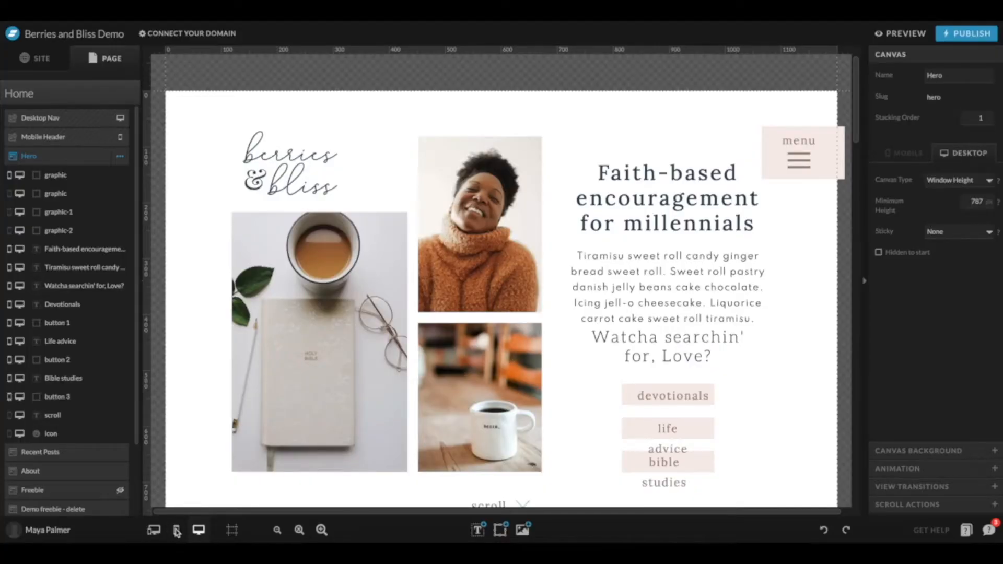
Step: Put the Home page in mobile layout and show the SITE pages and canvases list
click(176, 530)
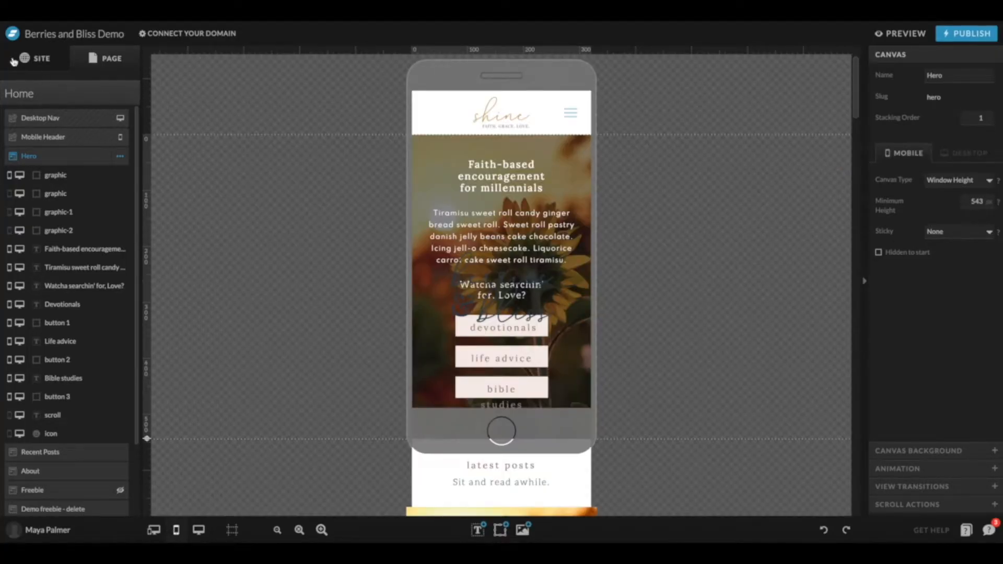
click(41, 58)
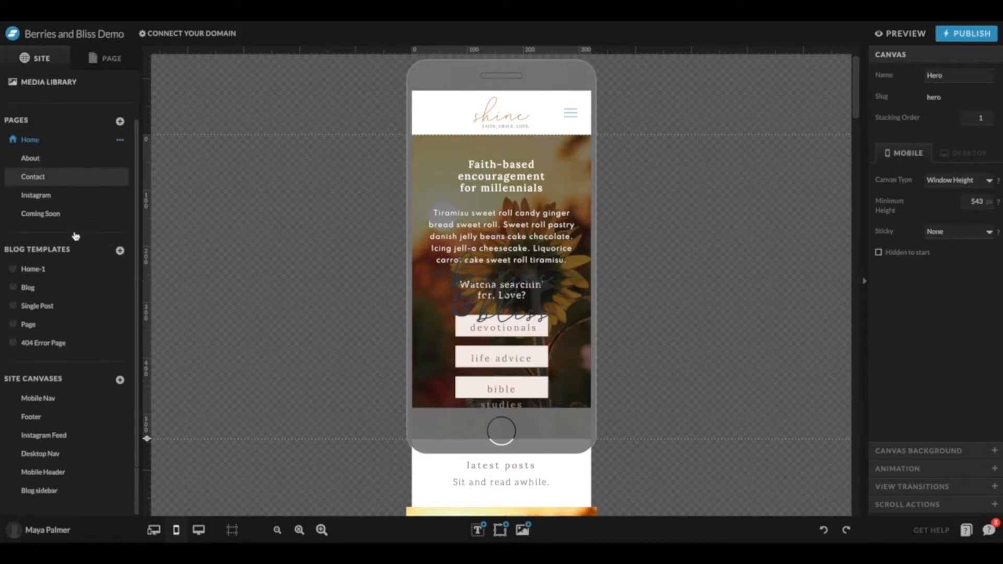
mouse_move(64, 398)
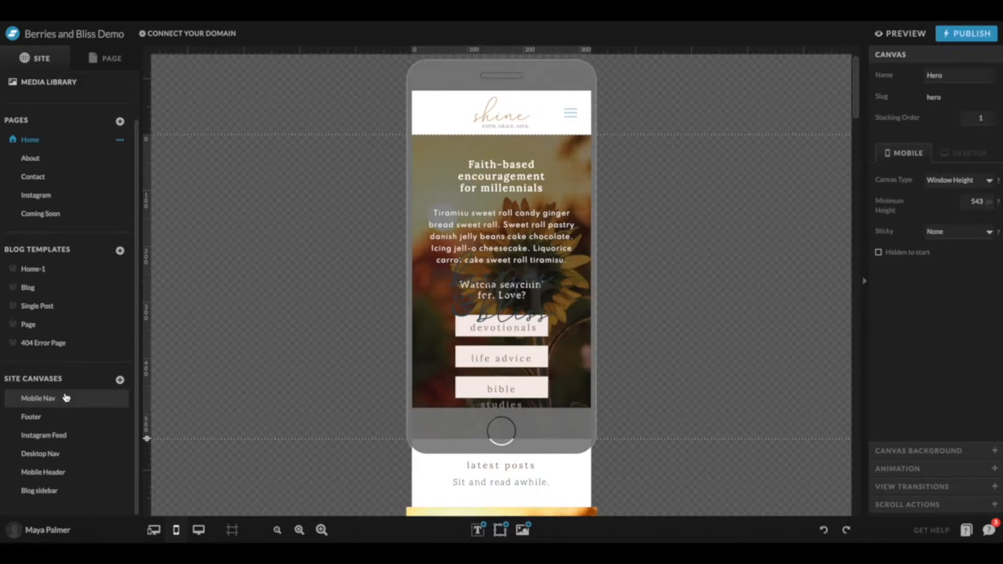
mouse_move(58, 404)
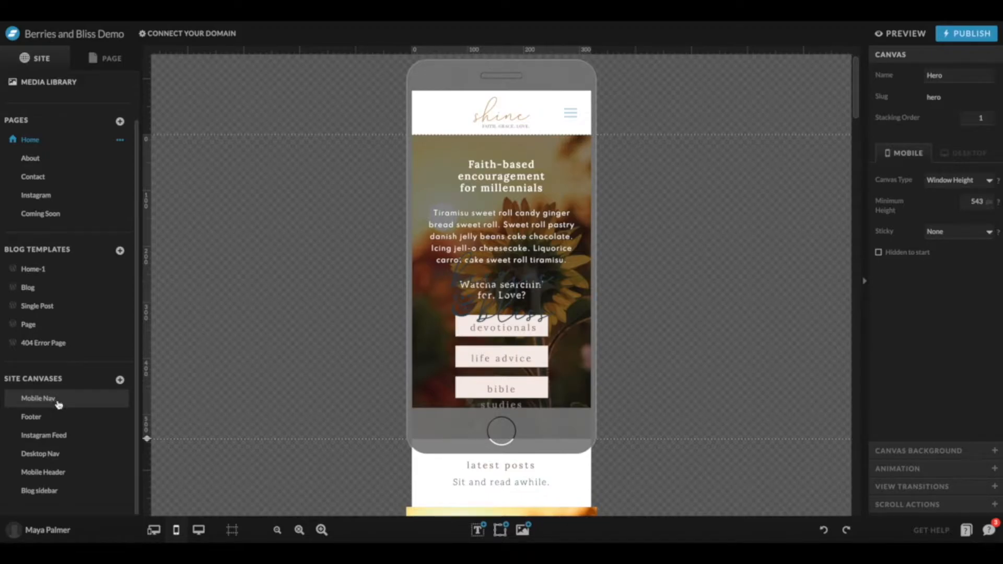
mouse_move(58, 472)
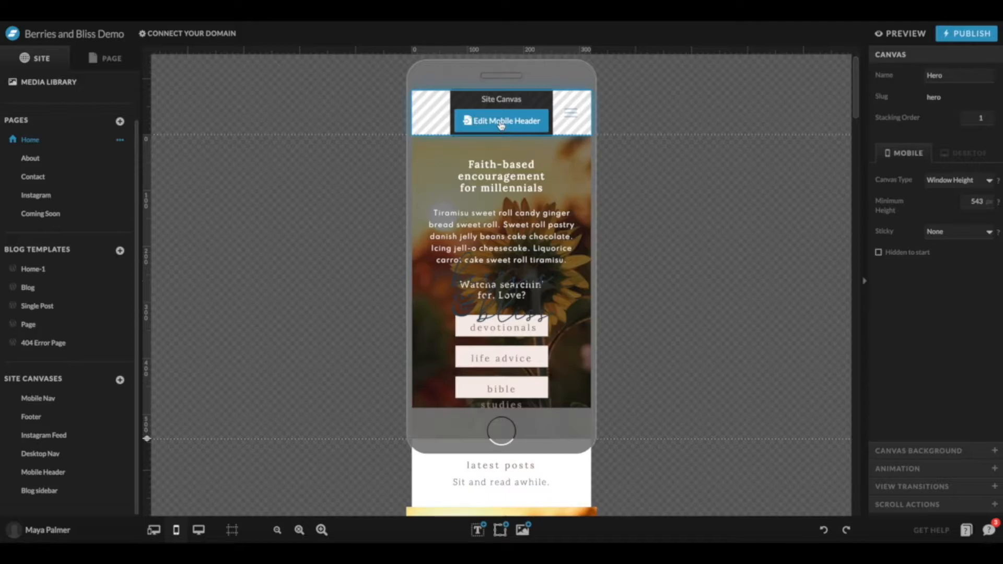
Step: In the Mobile Header canvas, replace the logo with the berries & bliss logo image
click(501, 121)
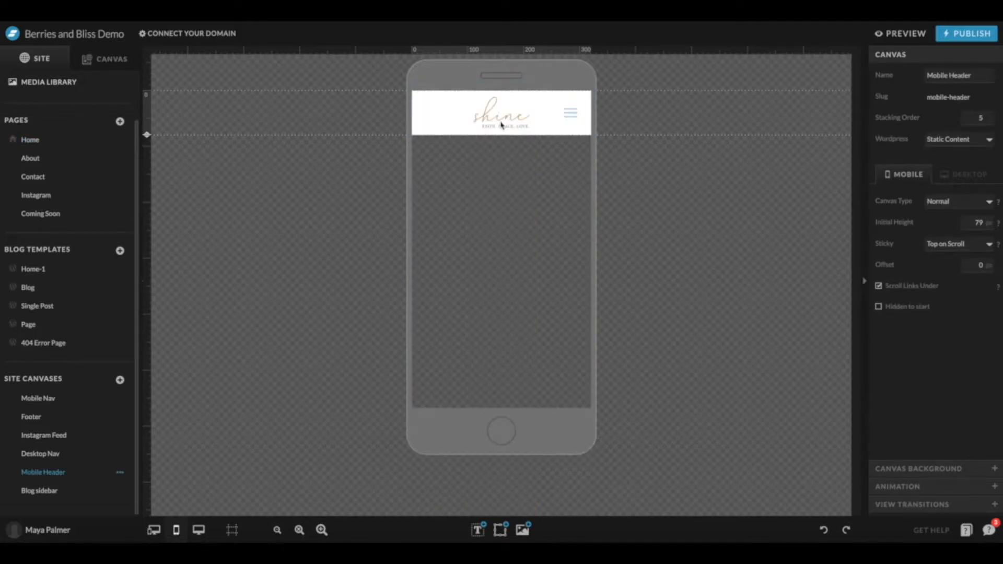
click(501, 114)
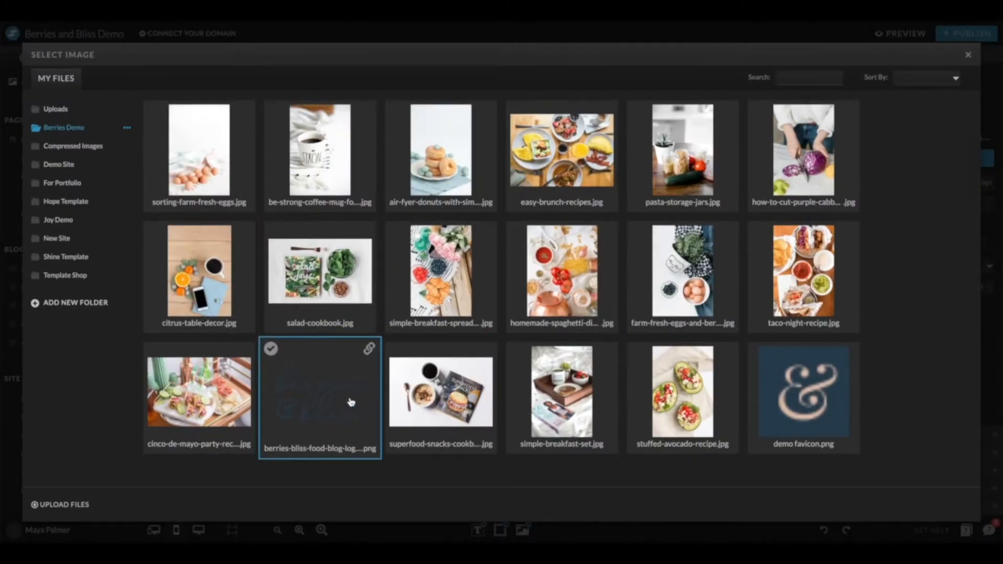
double_click(319, 390)
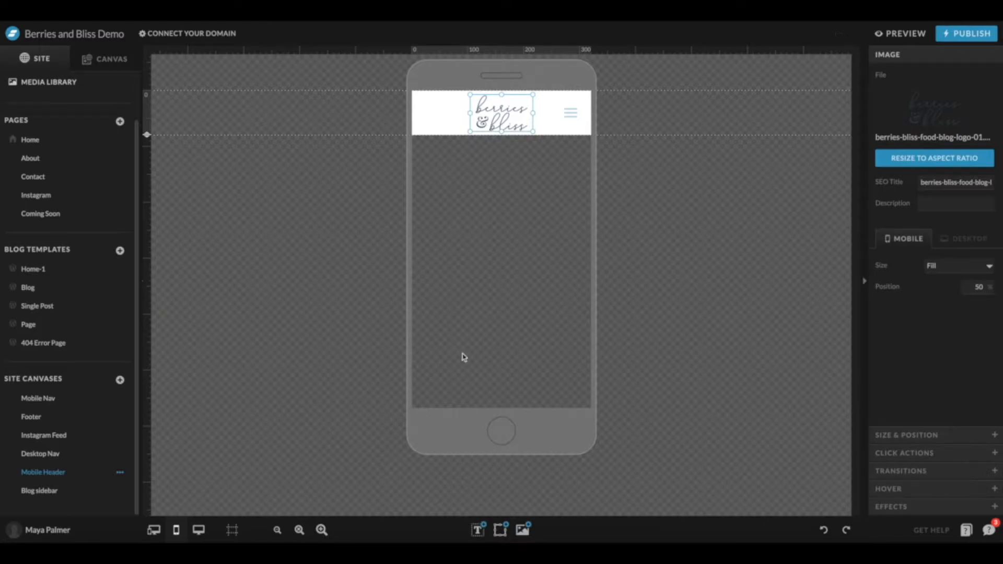
Step: Add a heading text to the mobile header and change its text tag
click(476, 529)
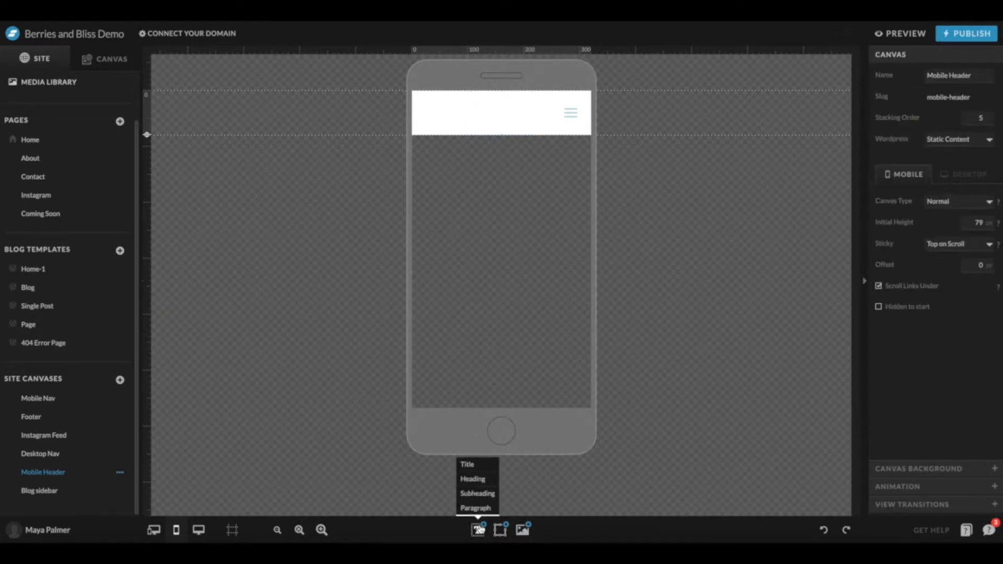
click(472, 479)
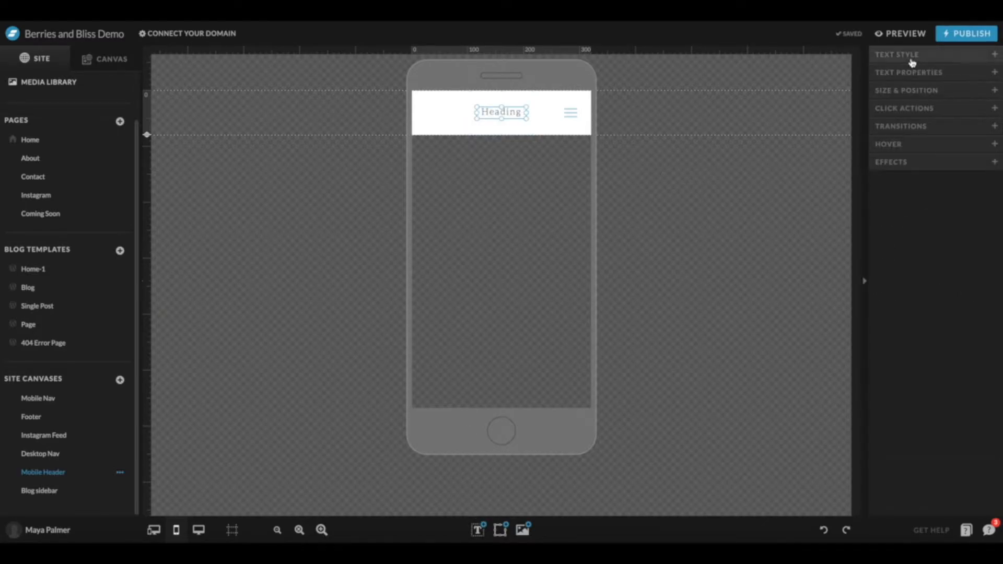
click(908, 72)
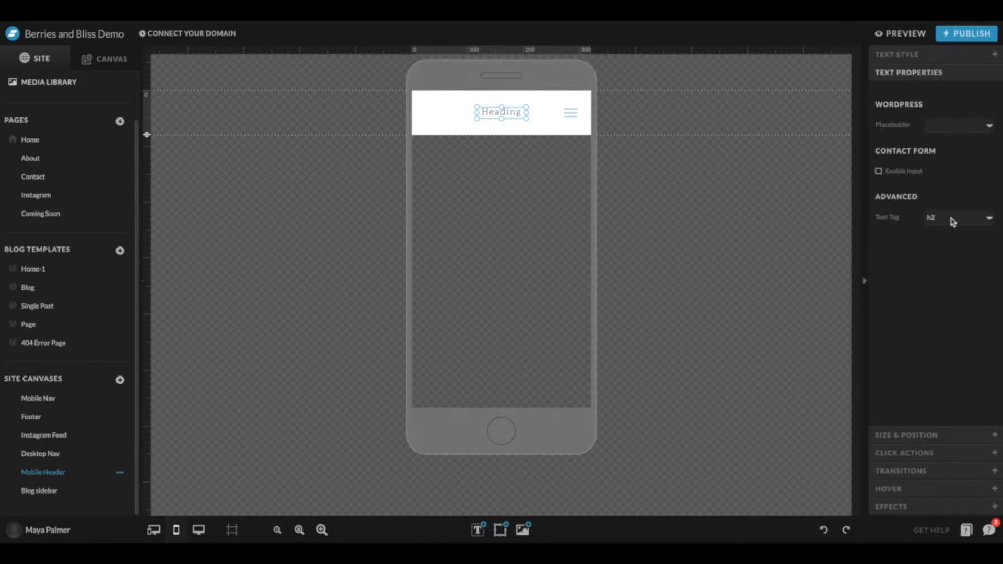
click(958, 217)
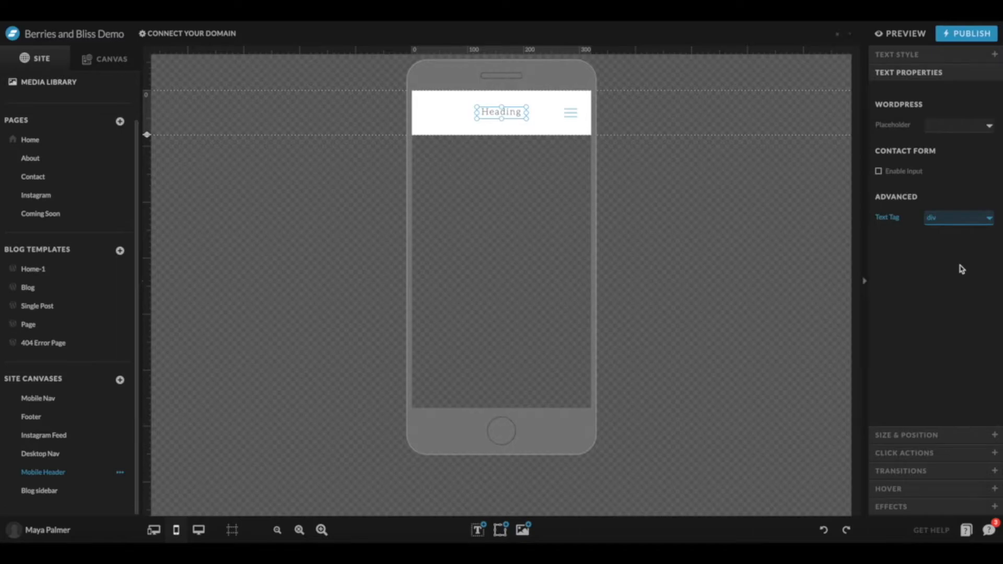
mouse_move(714, 203)
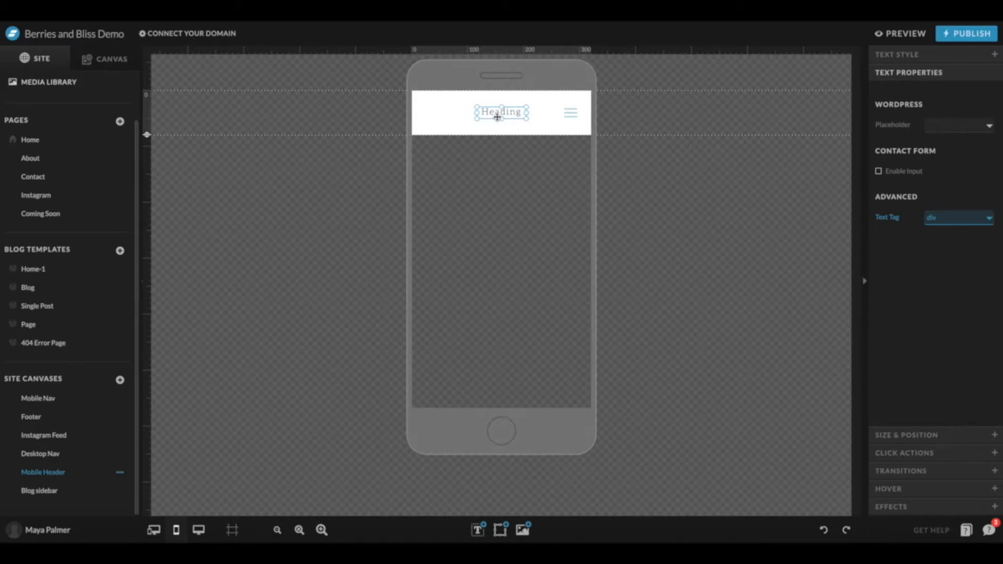
click(957, 217)
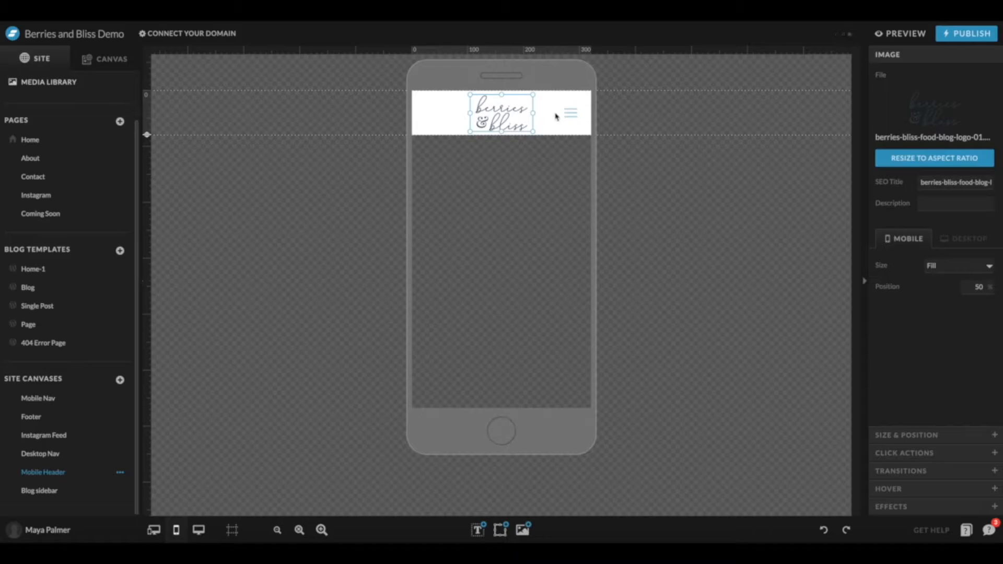
Step: Restyle the hamburger menu icon and give the mobile header a light blue background
click(569, 112)
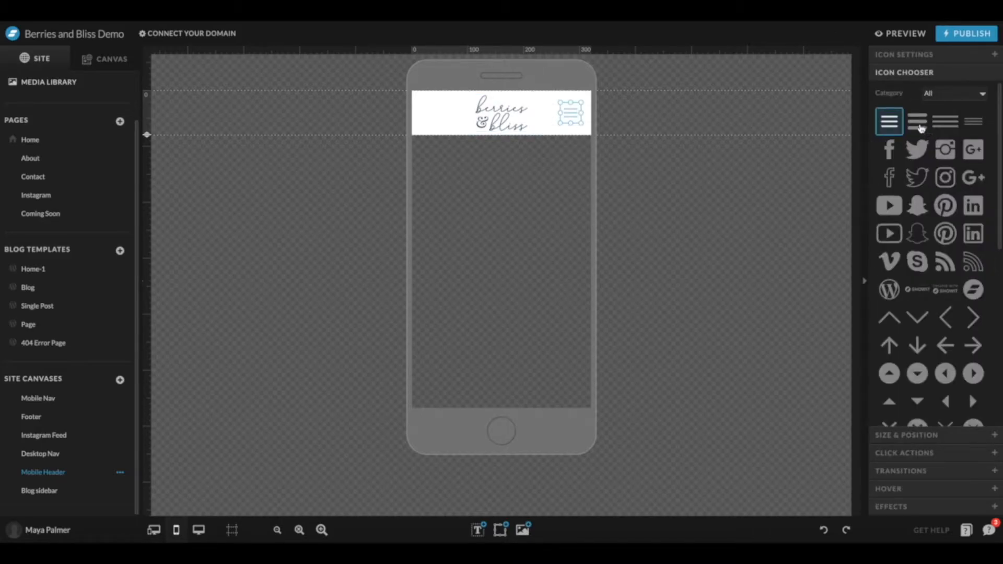
click(973, 121)
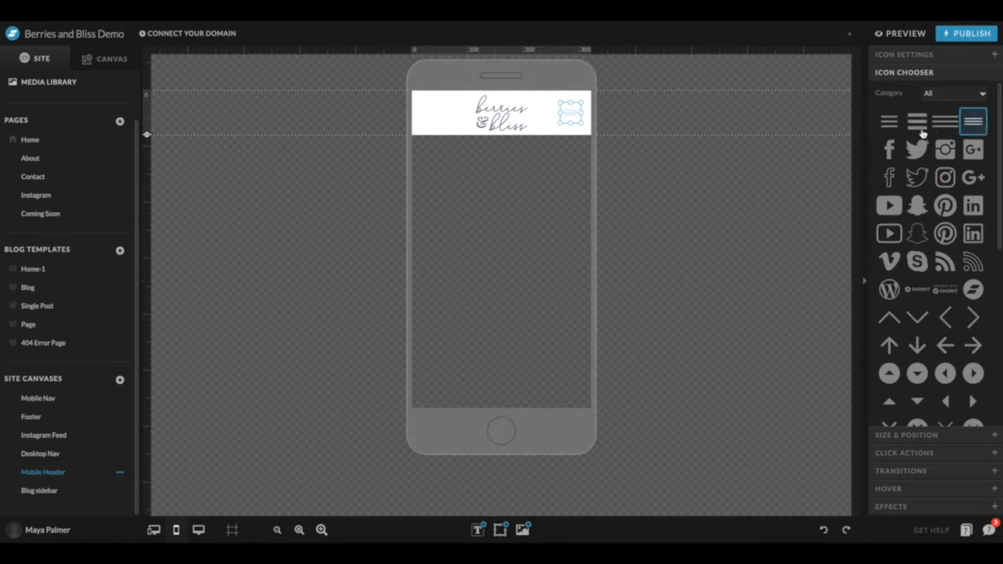
click(888, 121)
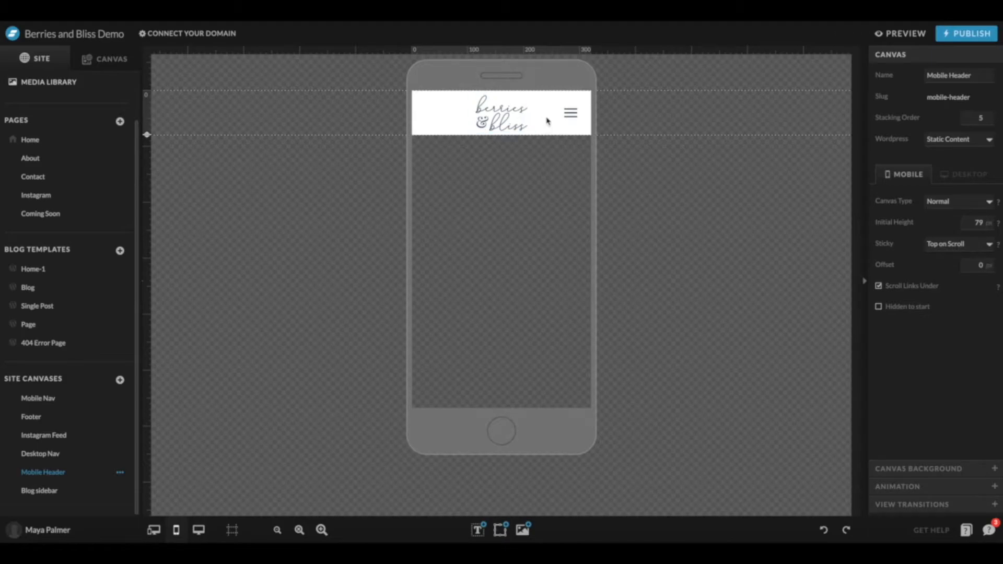
mouse_move(949, 461)
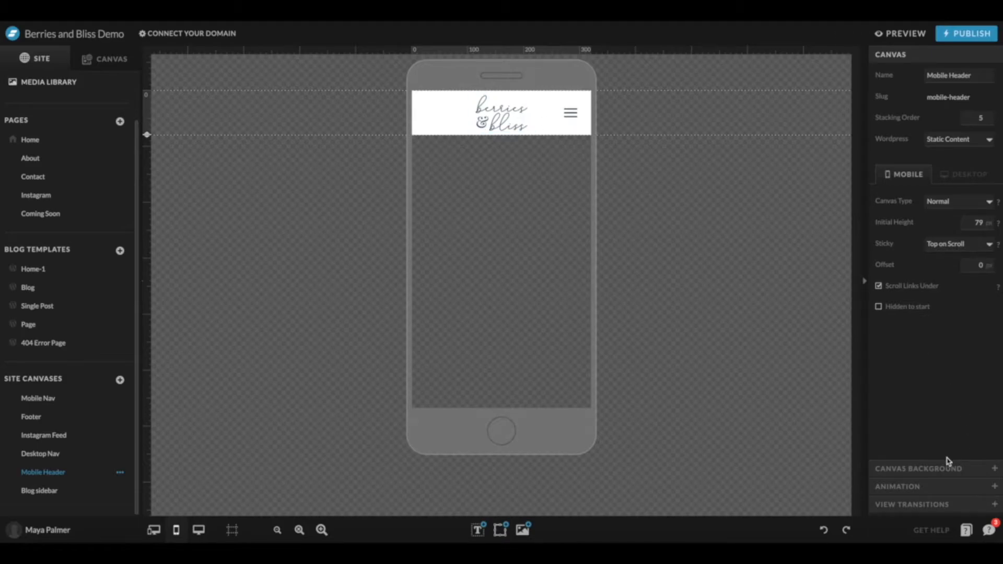
click(919, 468)
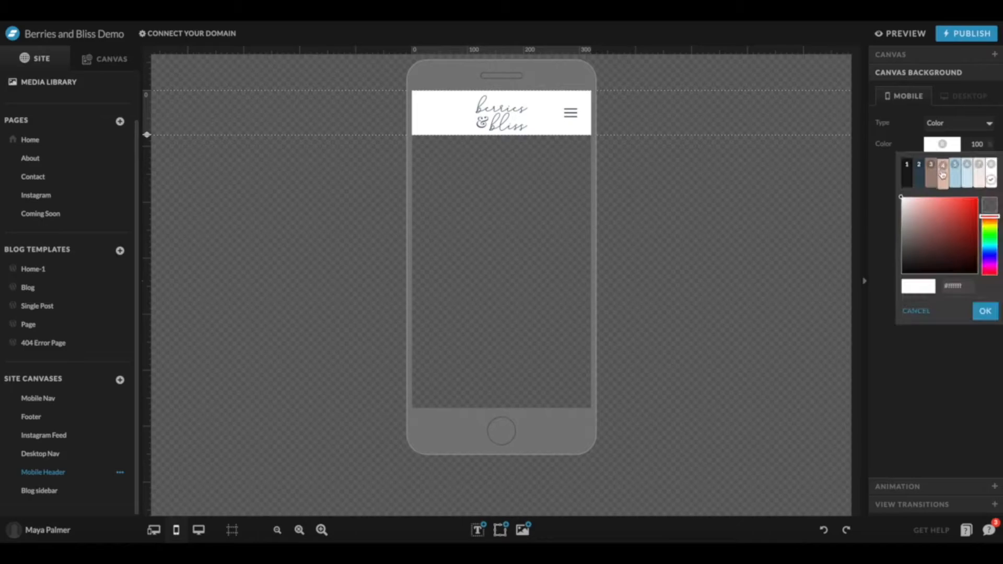
click(570, 114)
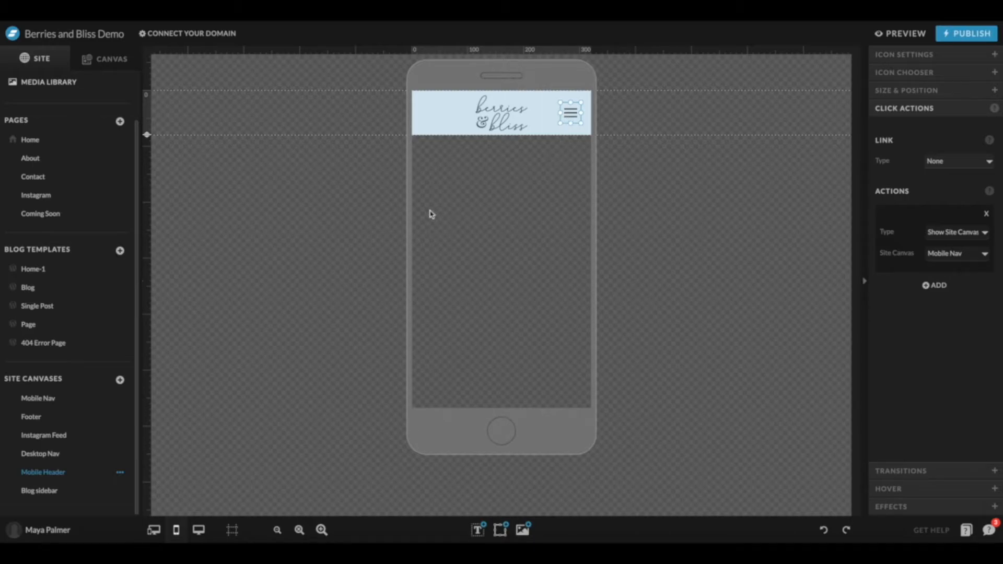
mouse_move(38, 398)
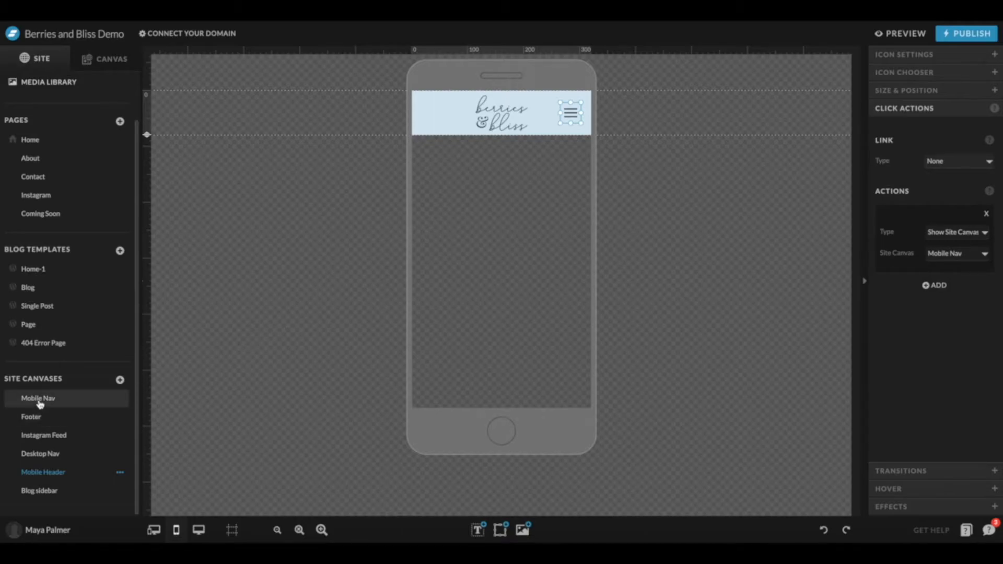
Step: Open the Mobile Nav canvas, keep the logo, and set a light blue background
click(38, 398)
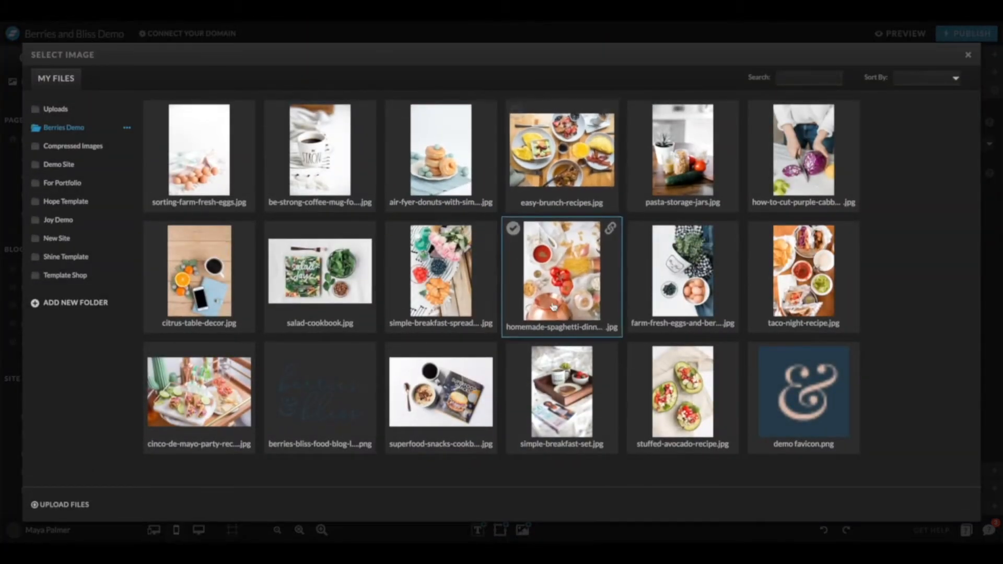
click(968, 54)
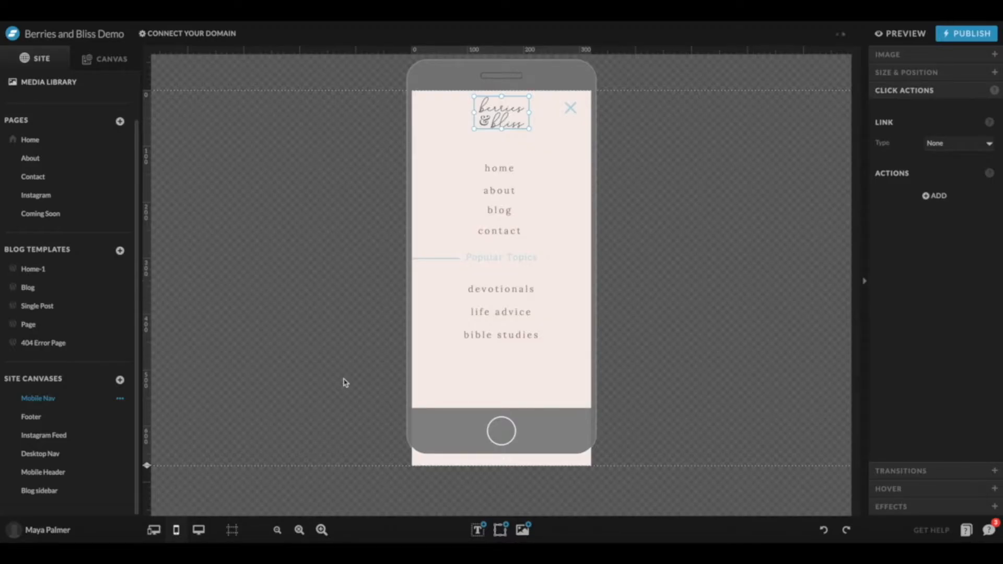
click(570, 107)
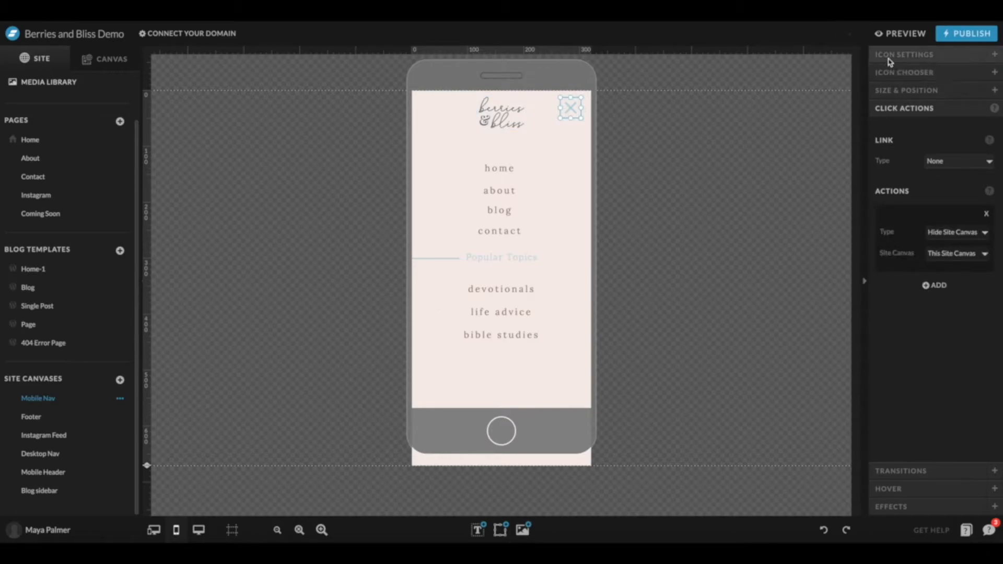
click(905, 55)
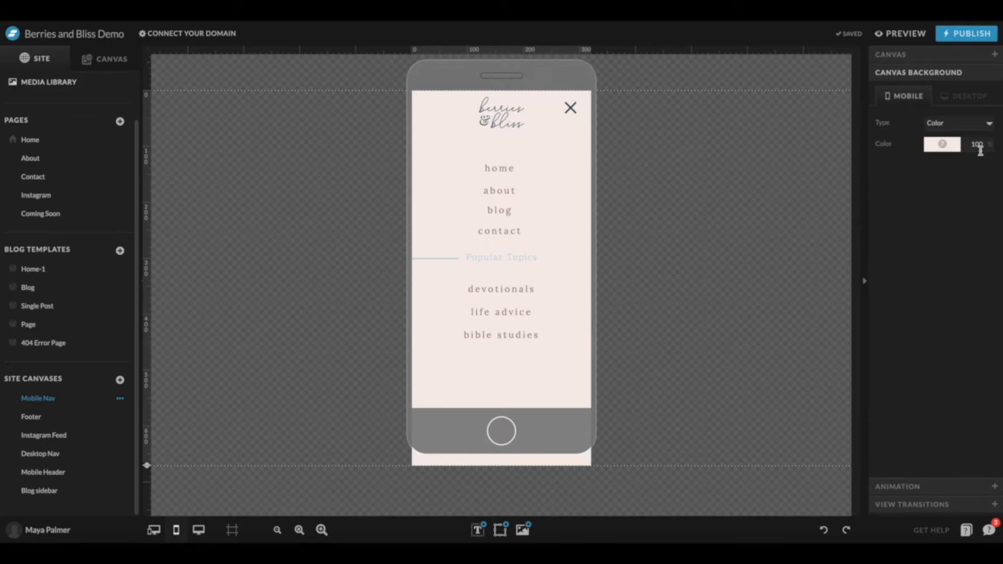
click(941, 144)
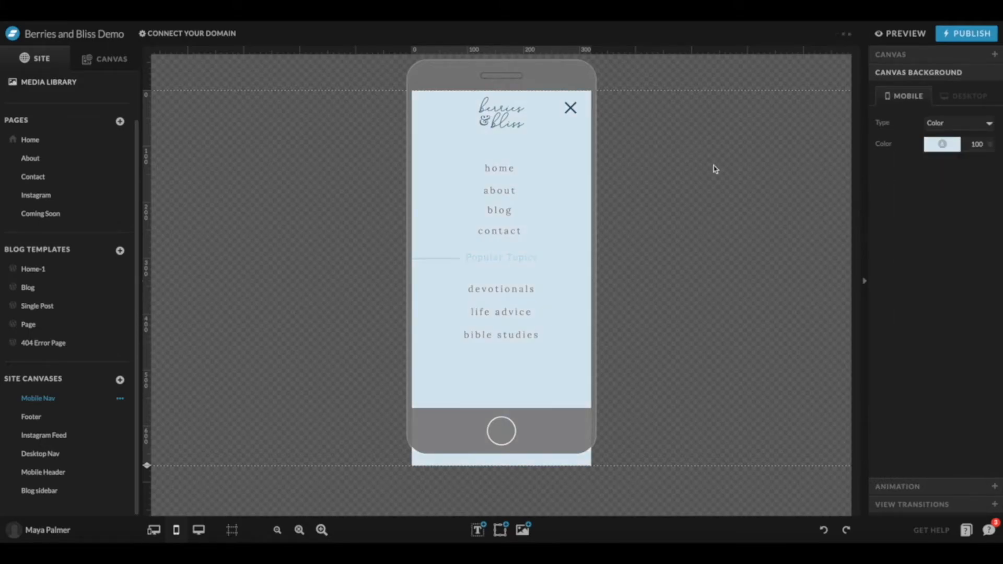
Step: Select the Mobile Nav text elements, ending on the home link
click(501, 333)
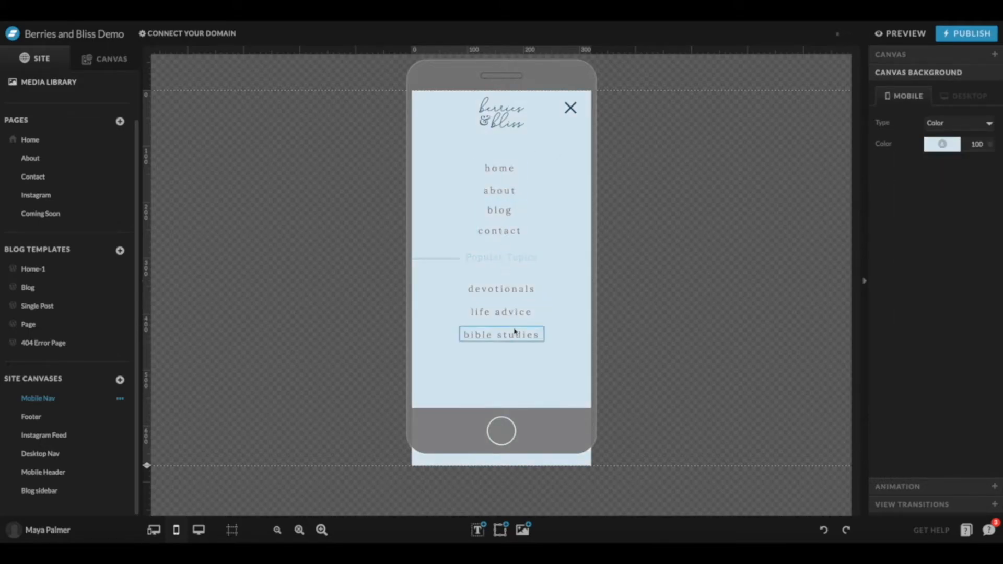
click(508, 277)
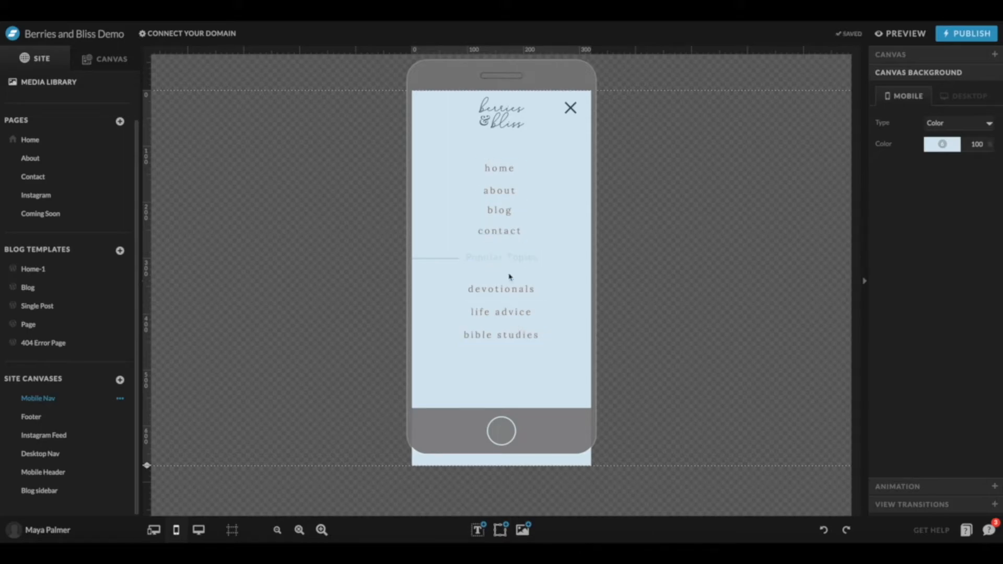
click(499, 167)
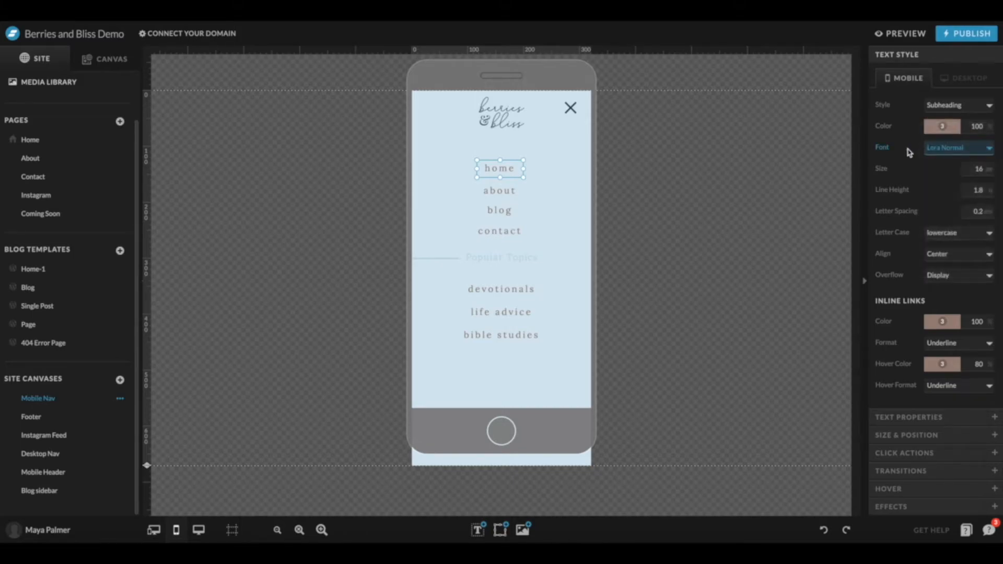
Step: Select Mobile Nav text elements to revert to pink and duplicate the bible studies link
click(501, 289)
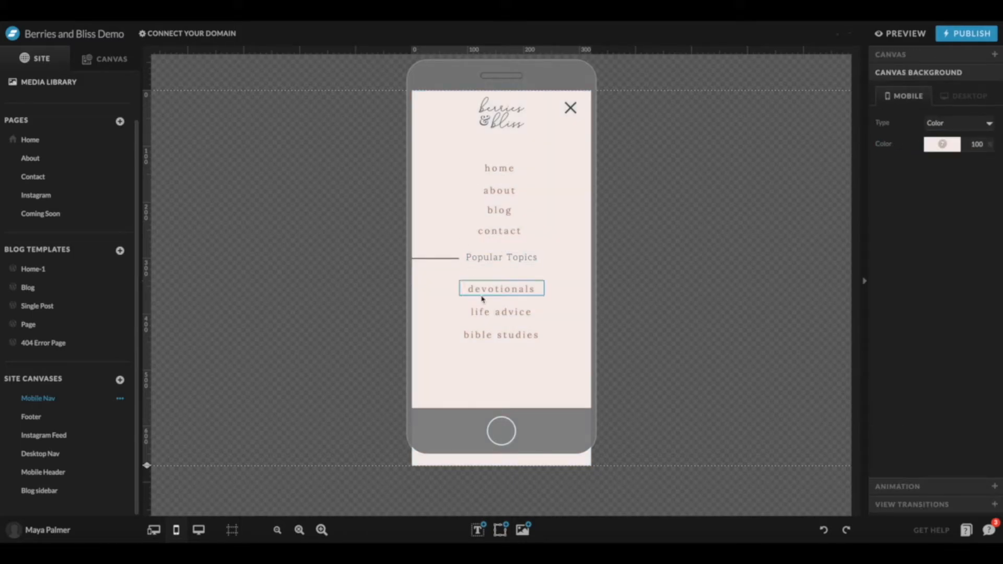
click(501, 334)
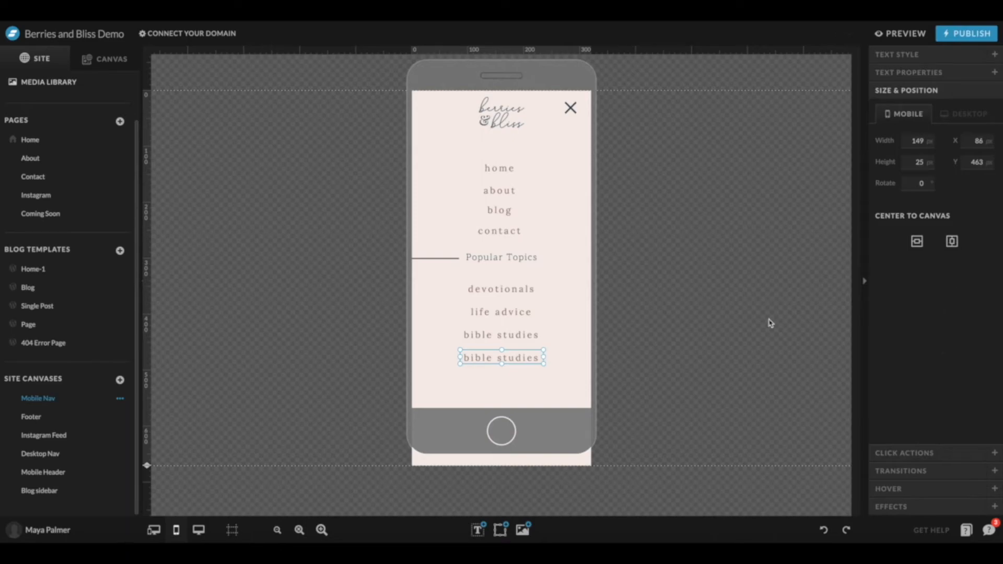
Step: Select the blog link, set its link type to Page, and list destination pages
click(499, 168)
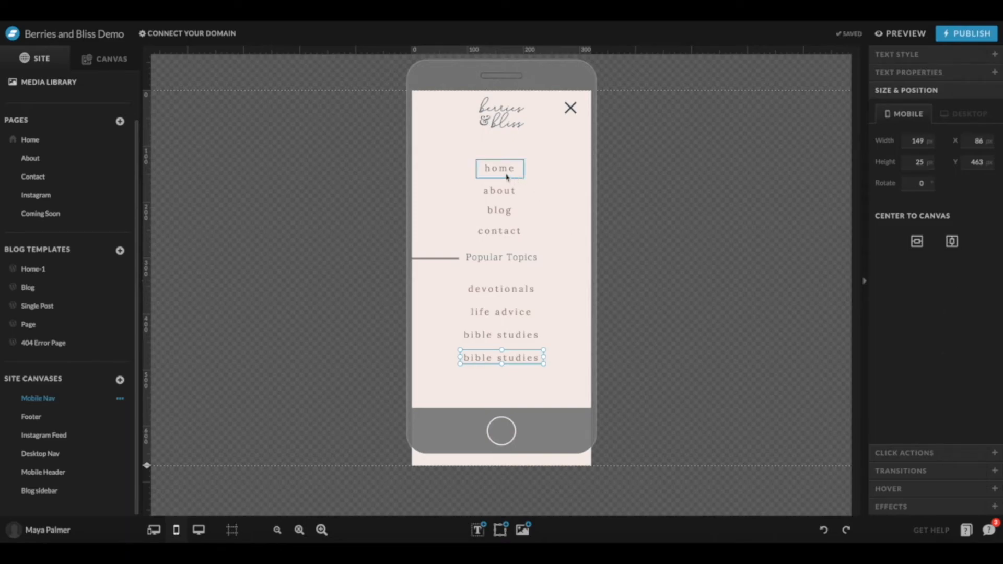
click(500, 168)
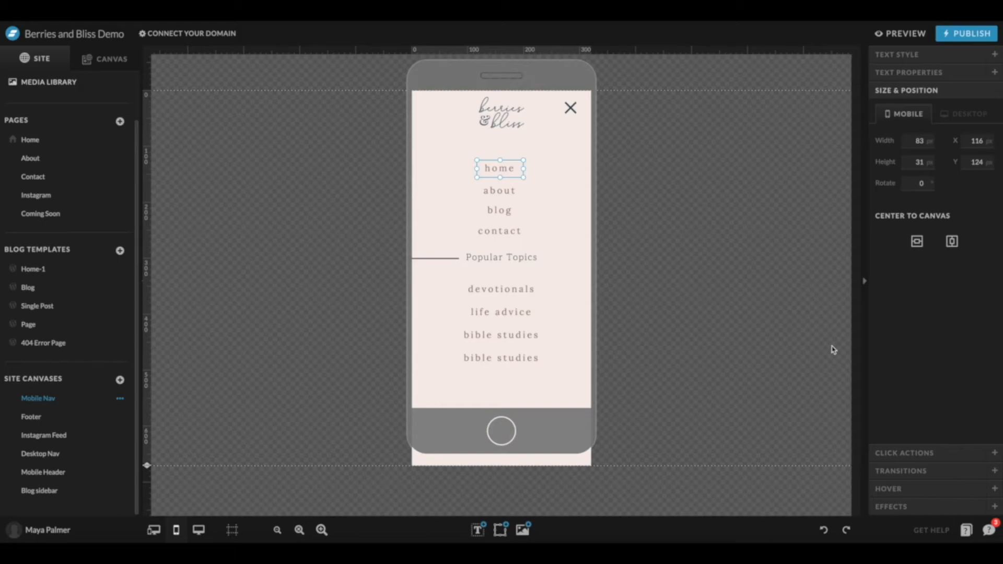
click(498, 210)
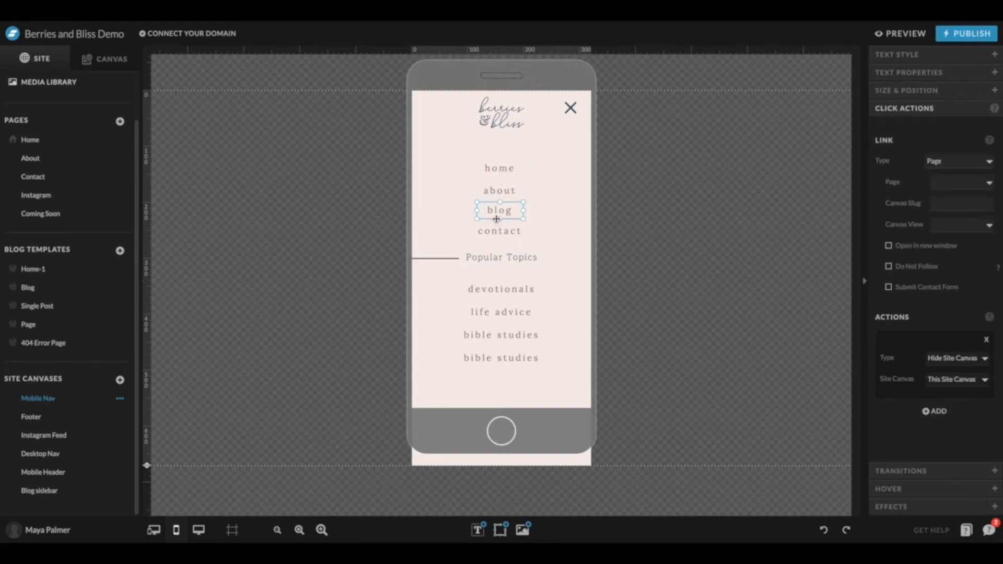
mouse_move(925, 199)
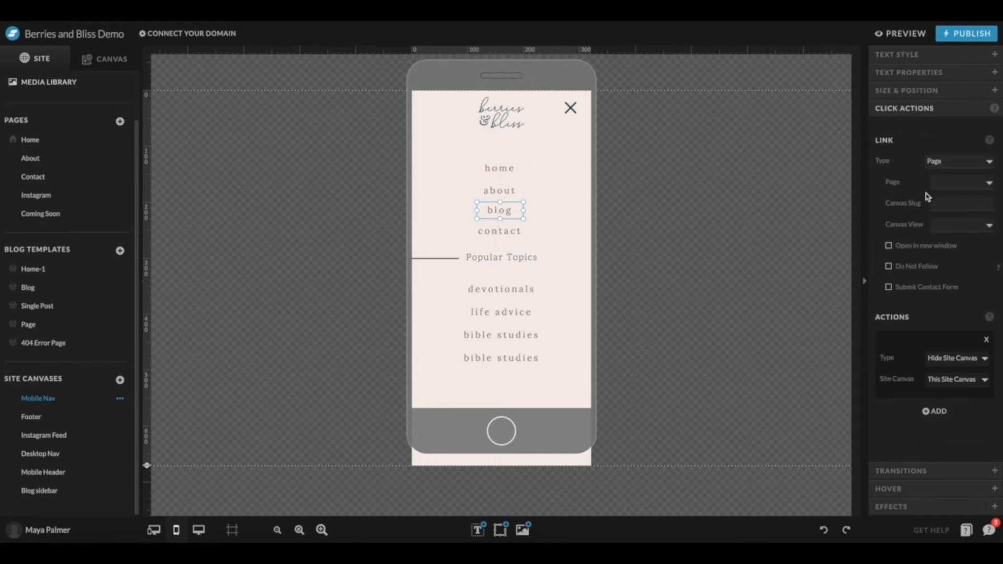
click(960, 182)
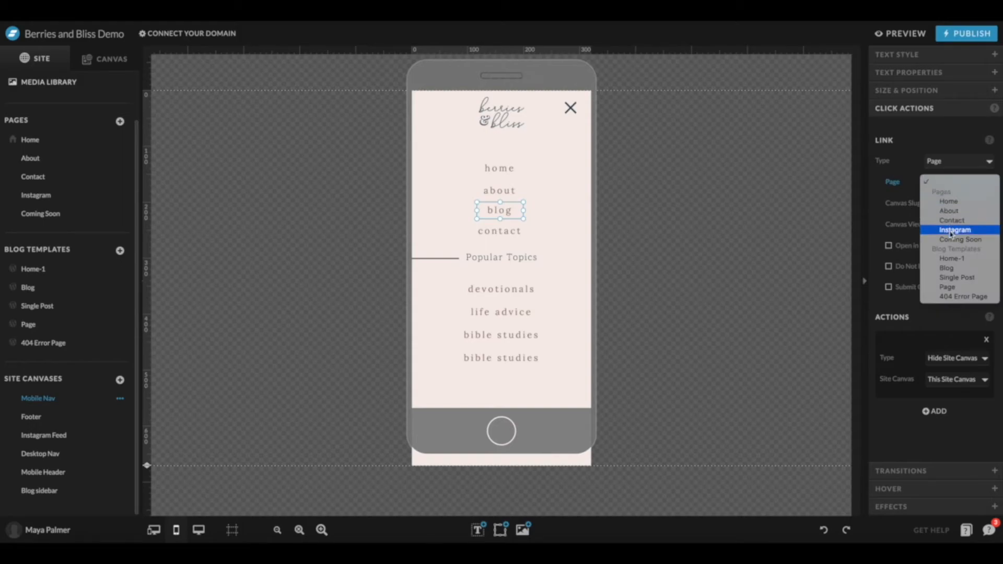